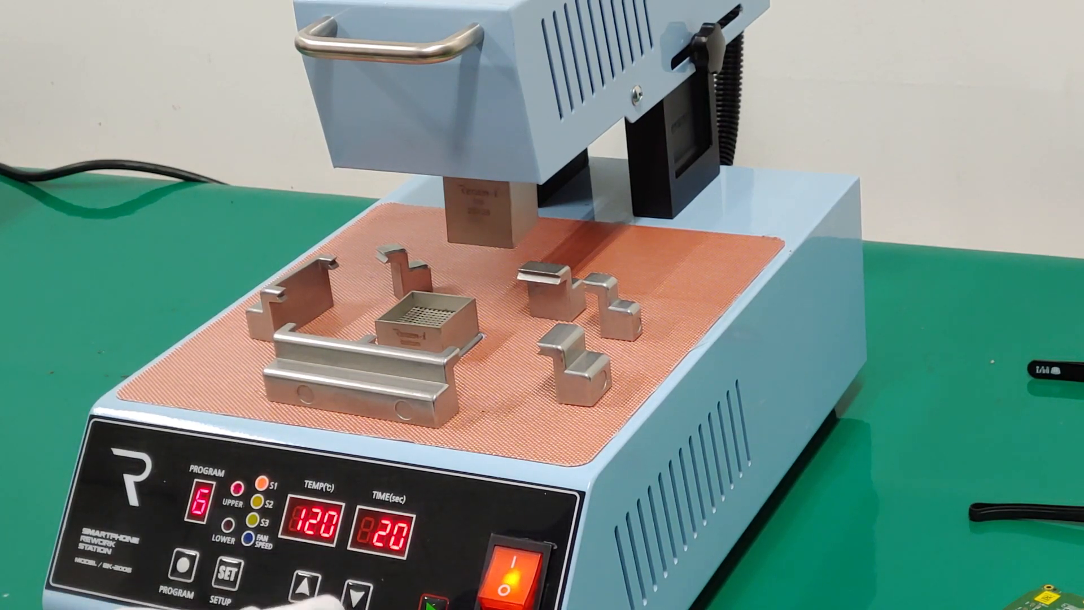
{"action": "left_click", "coordinate": [311, 582]}
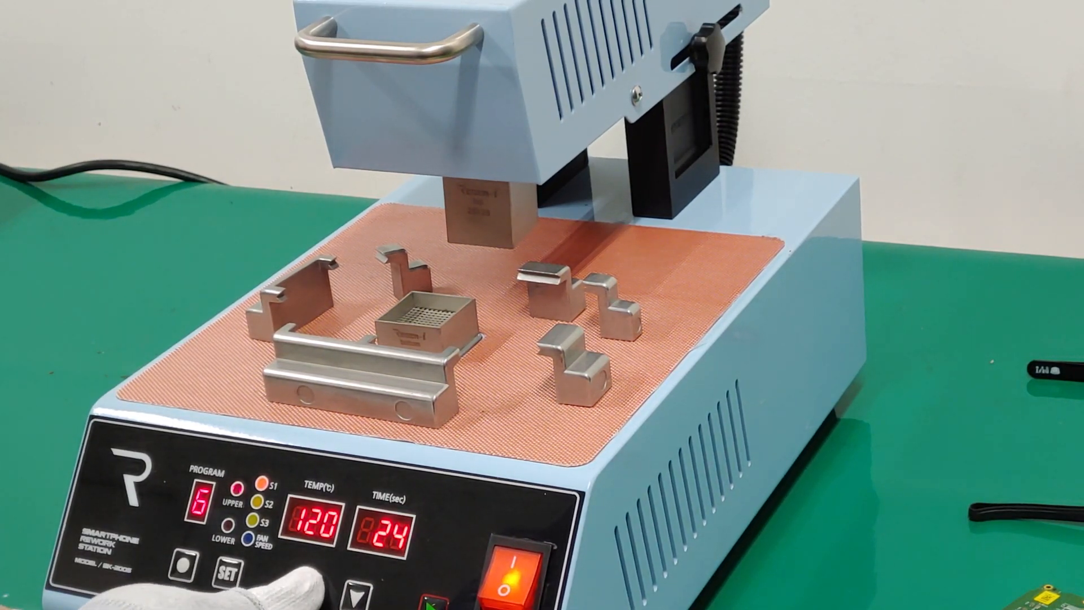